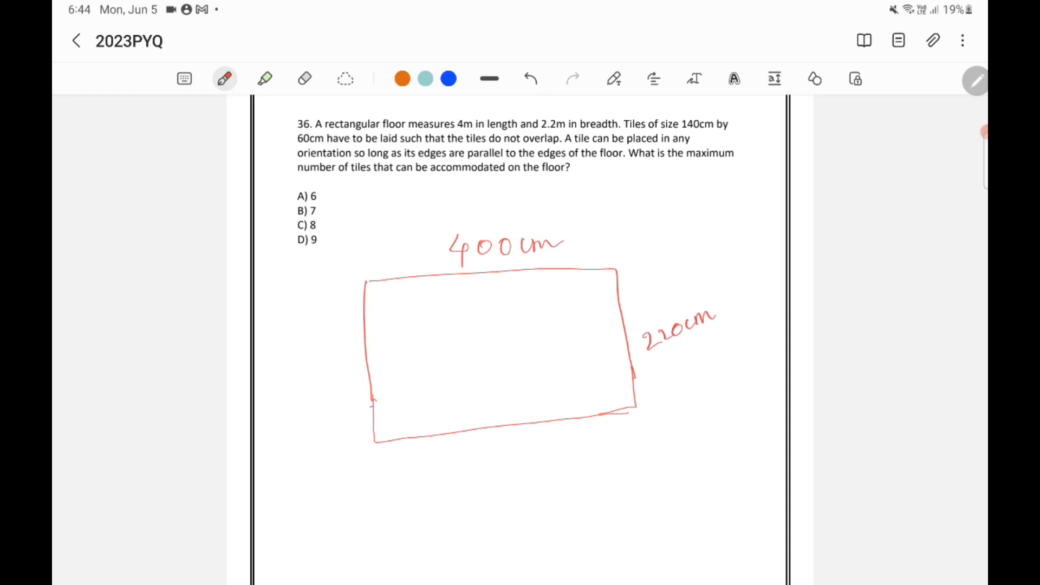
Underline the tile dimensions 140cm and 60cm in the problem statement with the red pen.
{"action": "left_click_drag", "start_coordinate": [681, 132], "coordinate": [734, 134]}
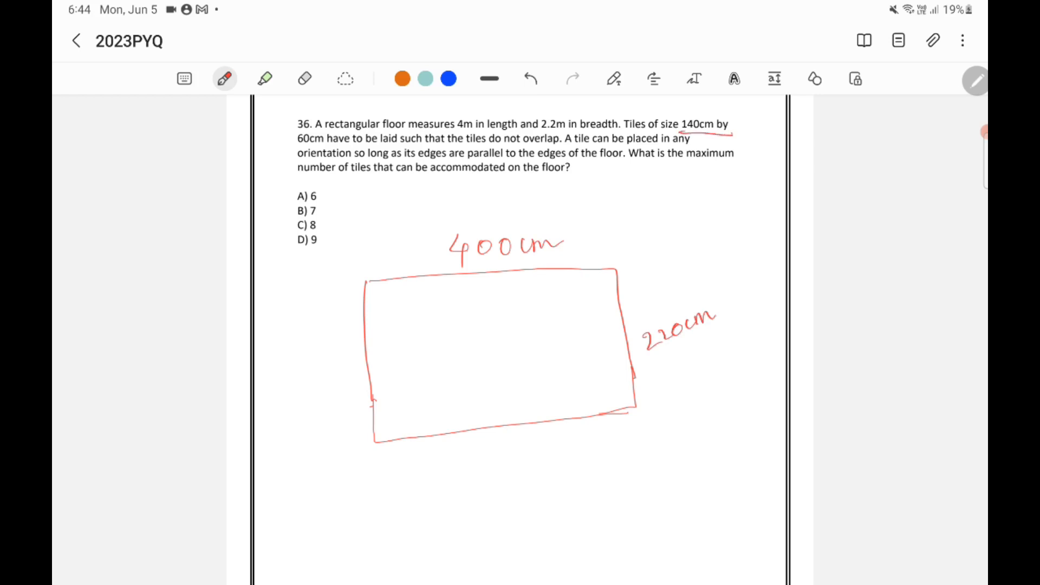
{"action": "left_click_drag", "start_coordinate": [295, 147], "coordinate": [332, 144]}
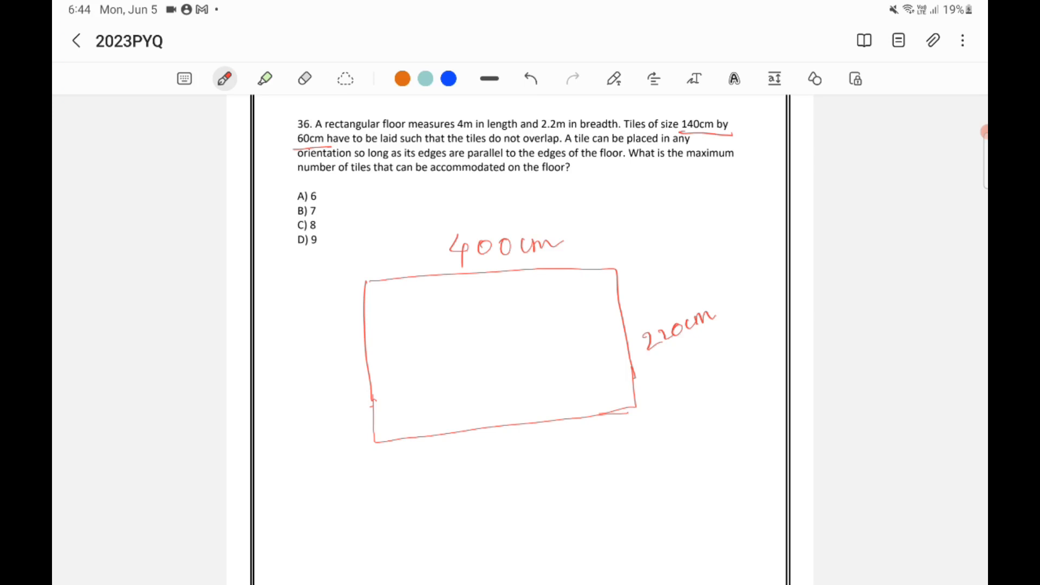
Draw the first tile divider and row inside the floor and label the width 140.
{"action": "left_click_drag", "start_coordinate": [453, 274], "coordinate": [457, 338]}
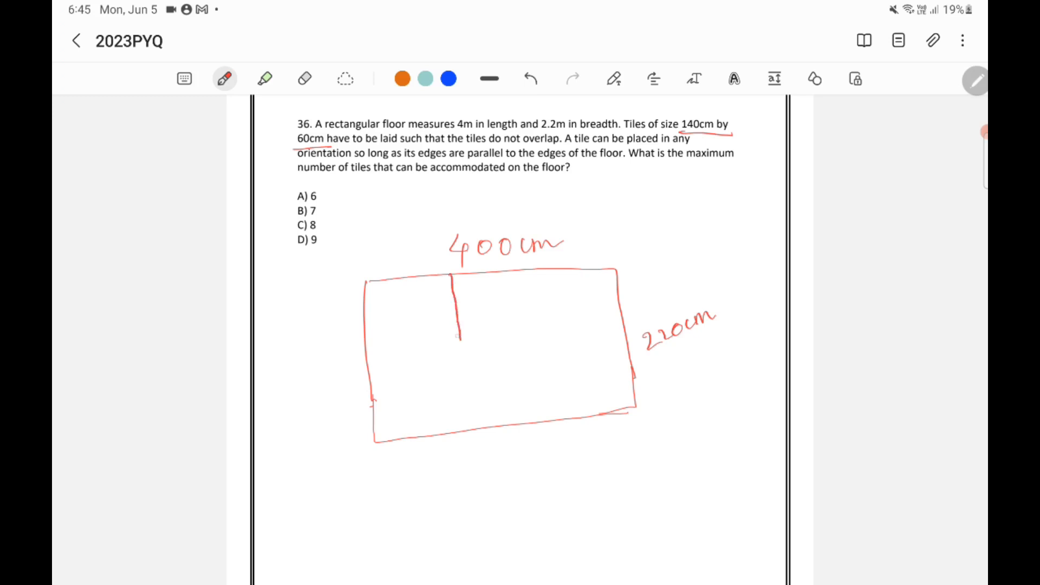
{"action": "left_click_drag", "start_coordinate": [362, 348], "coordinate": [458, 335]}
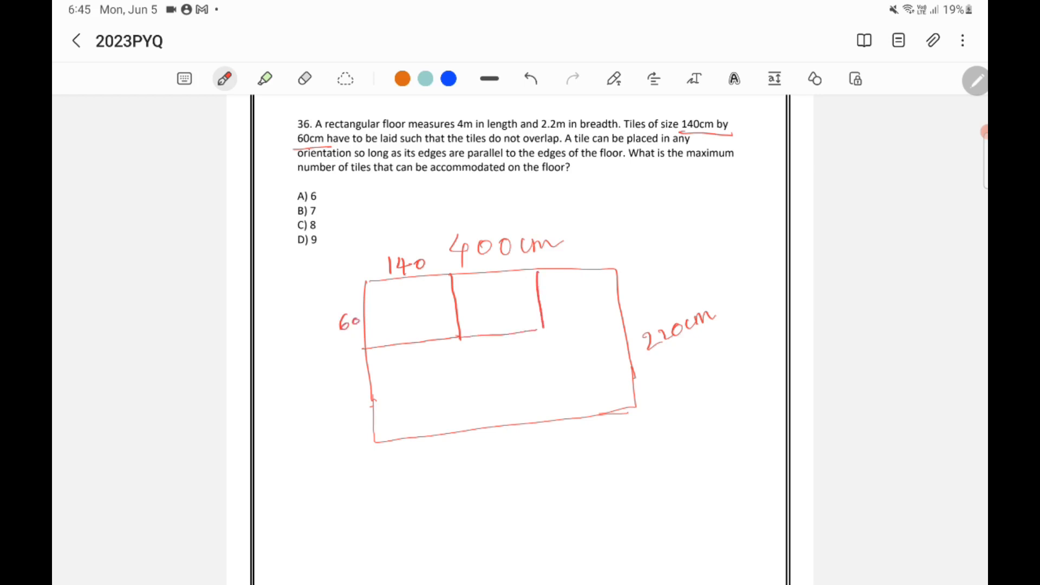
{"action": "type", "text": "140"}
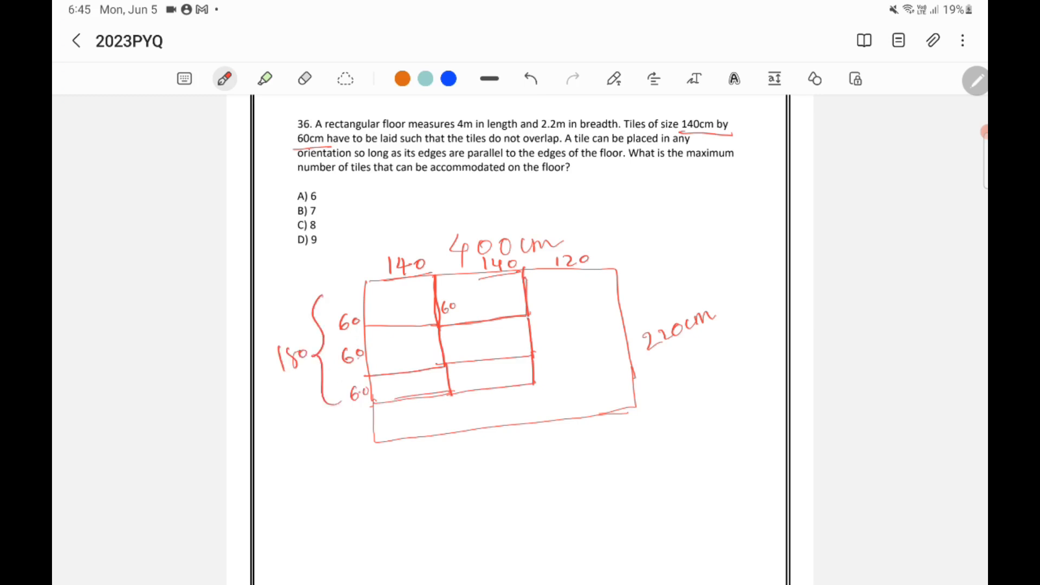
Mark the 40 cm leftover strip below the rows and draw an upright tile in the right gap.
{"action": "left_click_drag", "start_coordinate": [647, 365], "coordinate": [713, 339]}
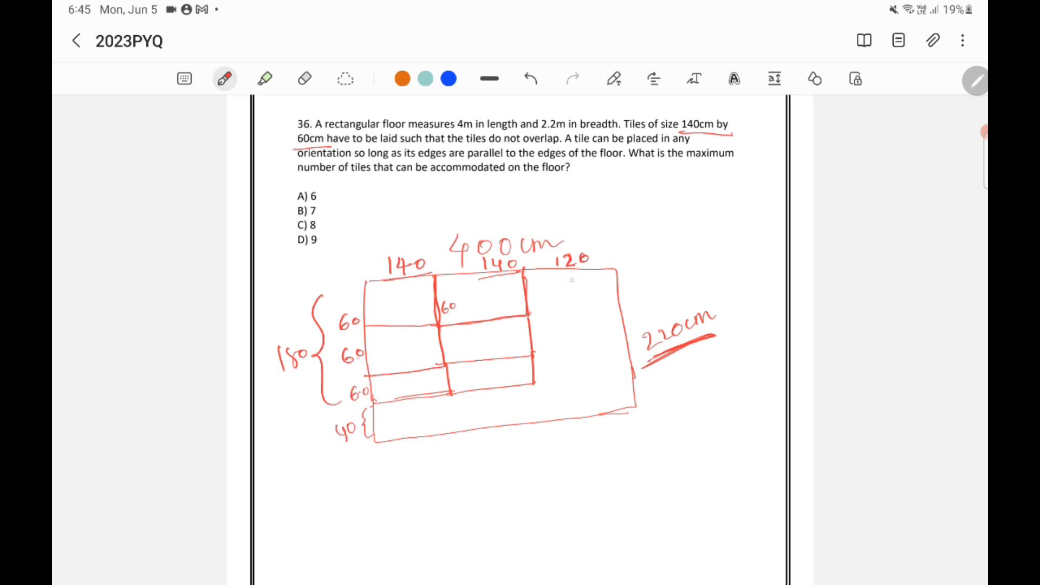
{"action": "left_click_drag", "start_coordinate": [569, 269], "coordinate": [578, 338]}
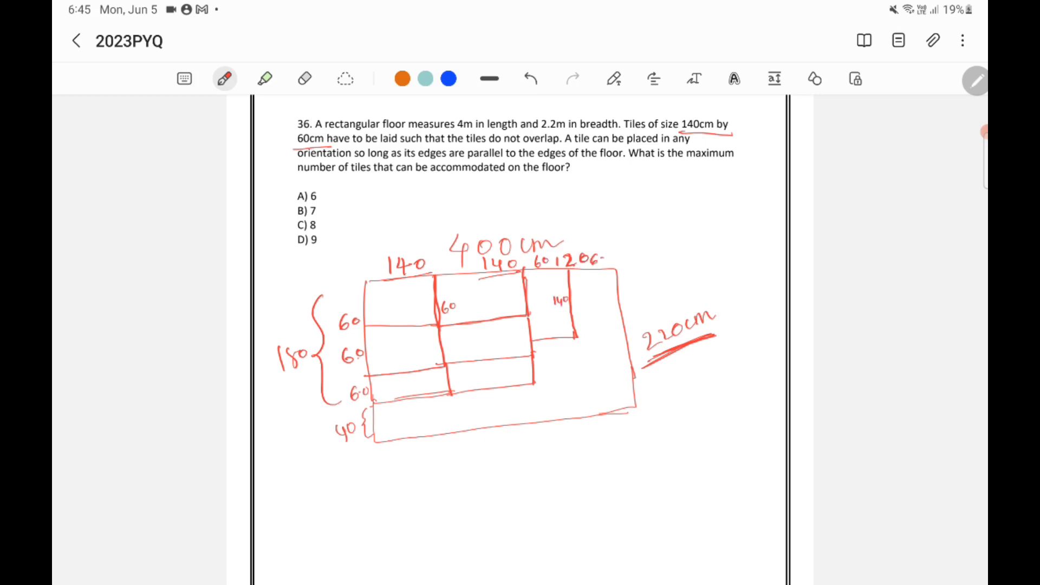
Draw the second upright tile on the right and label the total breadth 220.
{"action": "left_click_drag", "start_coordinate": [574, 338], "coordinate": [627, 335]}
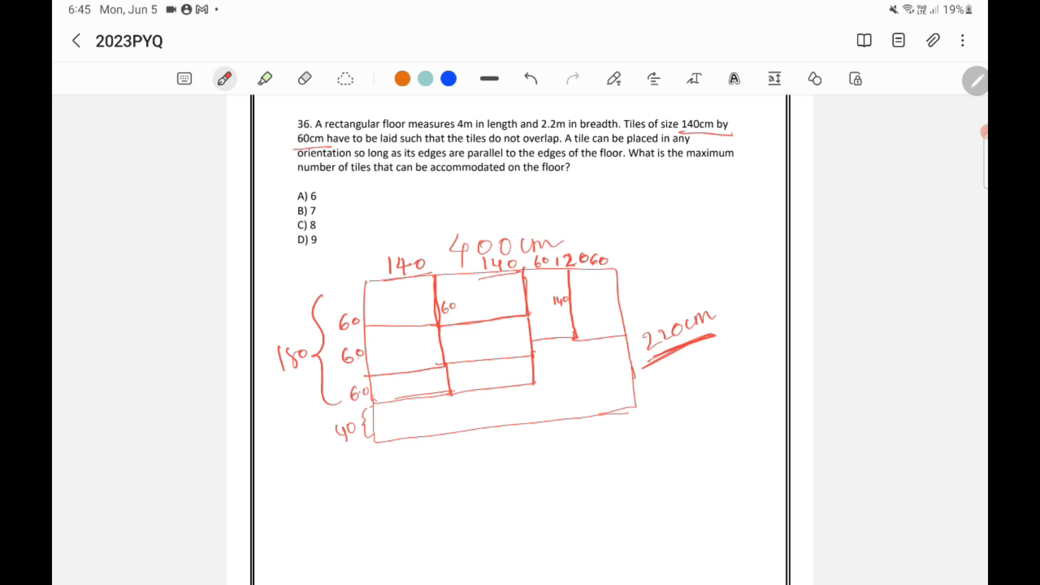
{"action": "left_click", "coordinate": [707, 323]}
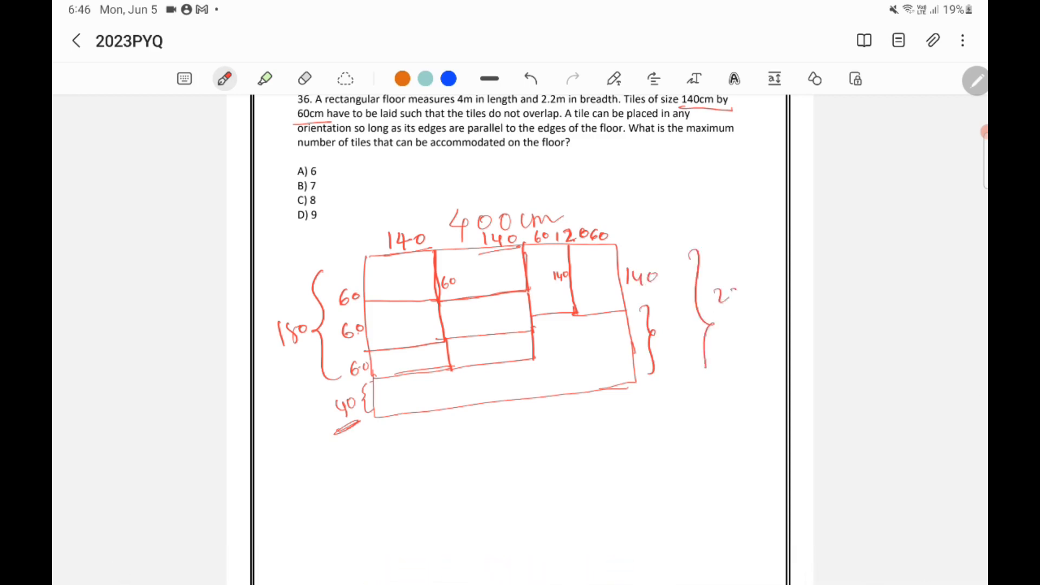
{"action": "type", "text": "220"}
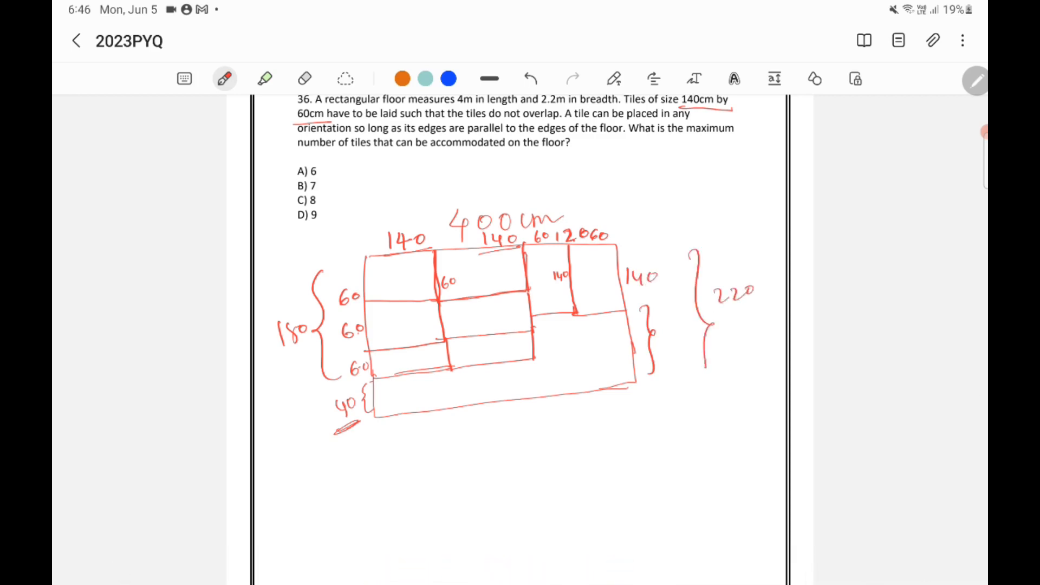